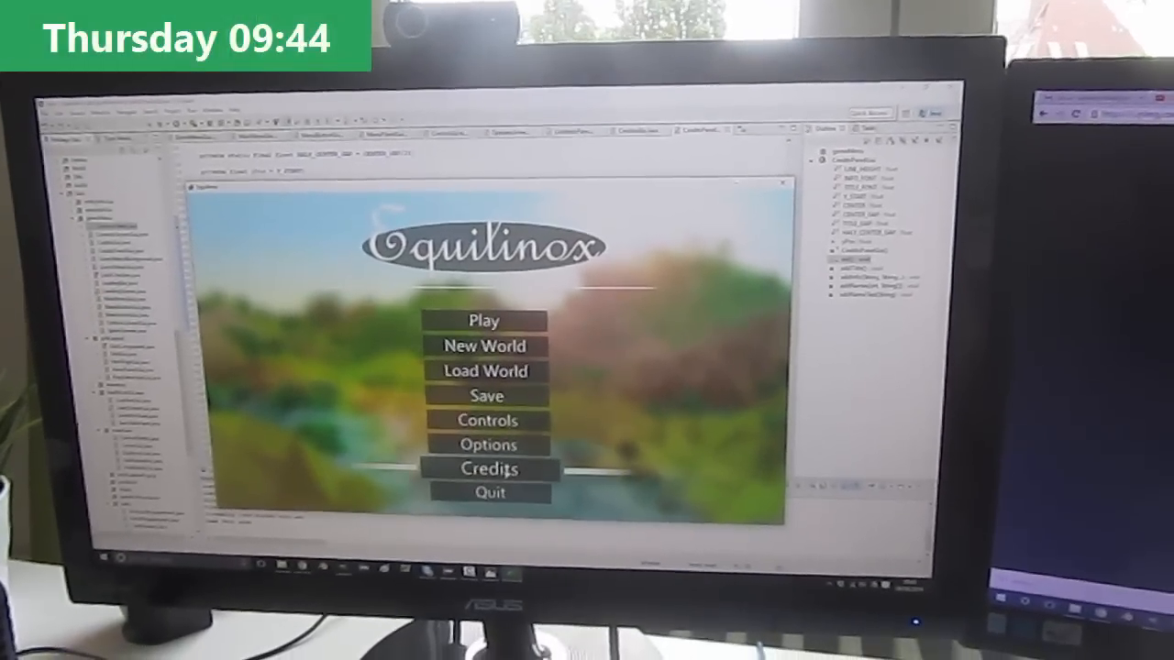
# Start a game world and bring up the task panel listing challenges like Tree Breeder
pyautogui.click(497, 469)
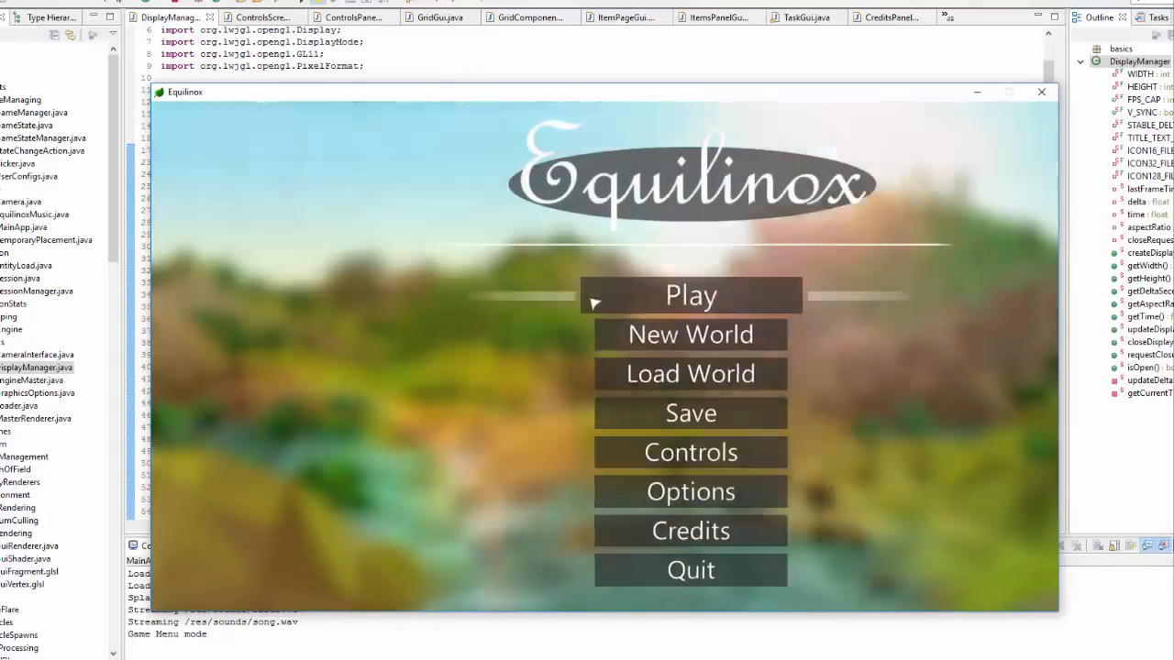
pyautogui.click(691, 295)
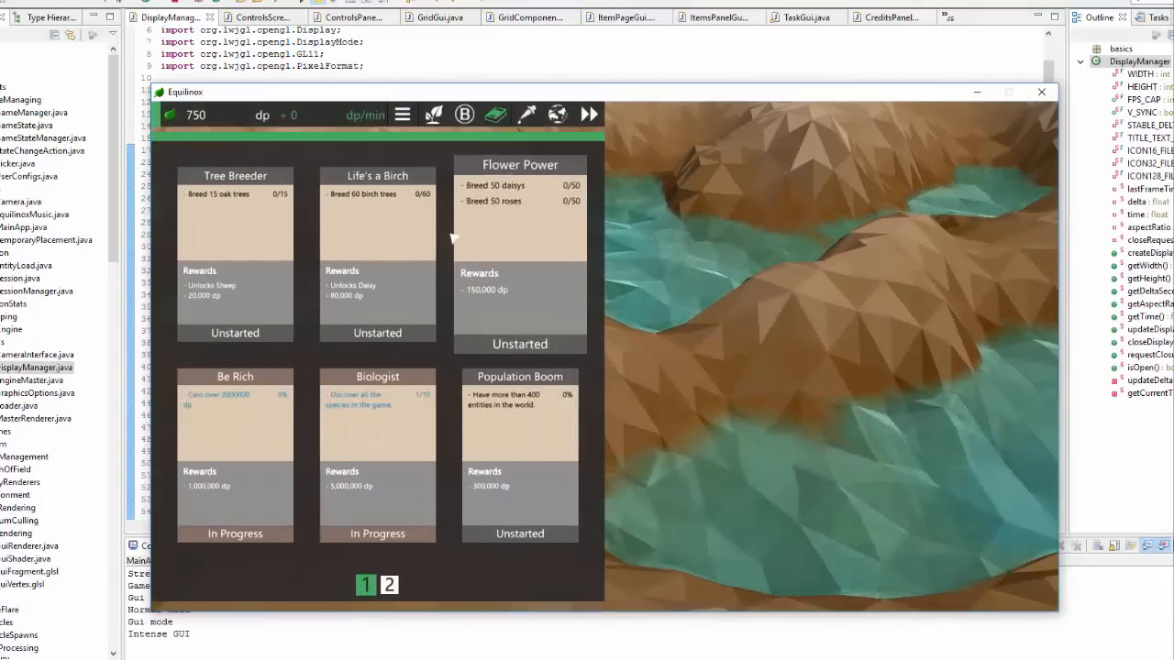